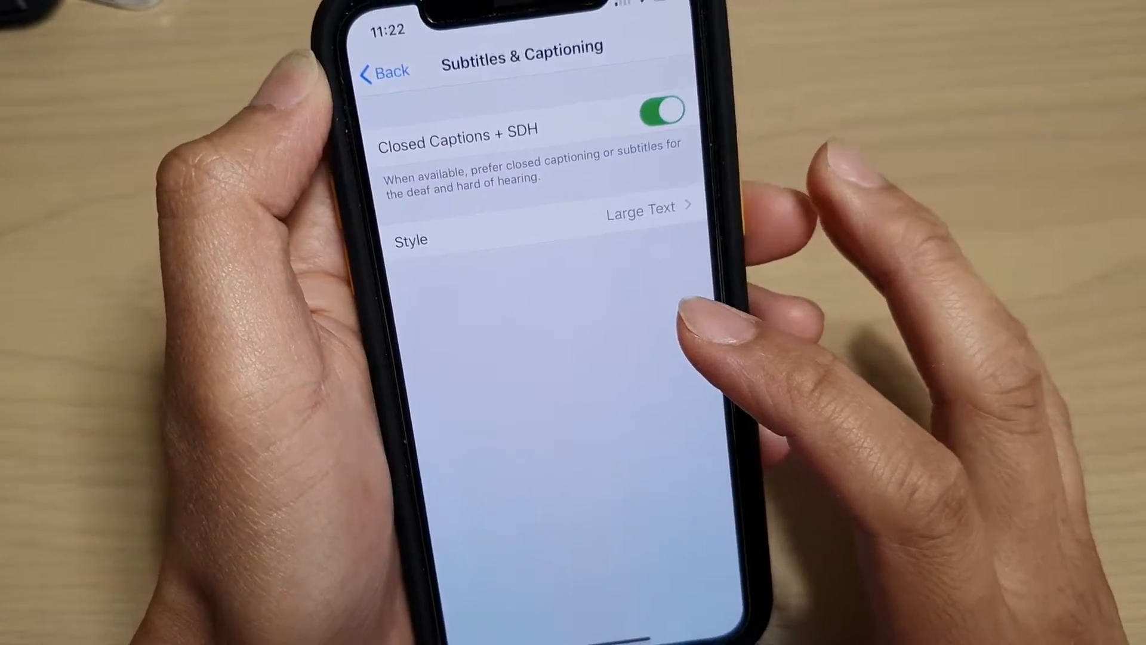
- Leave Settings and return to the iPhone home screen
left_click(385, 71)
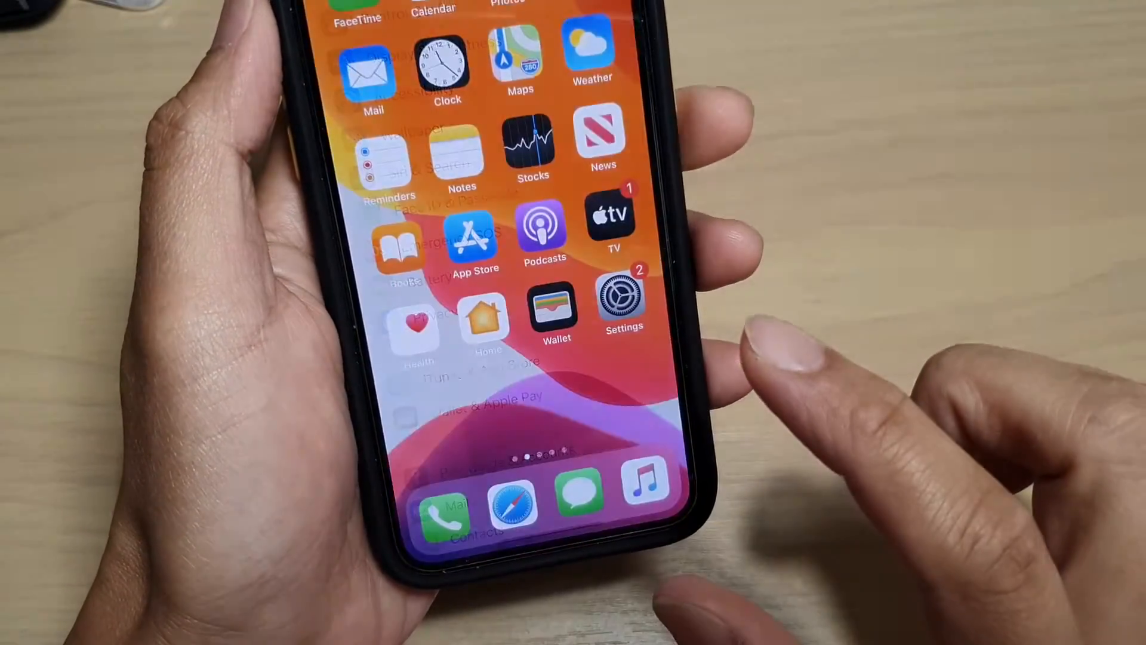
- Reopen Settings > Accessibility > Subtitles & Captioning
left_click(623, 300)
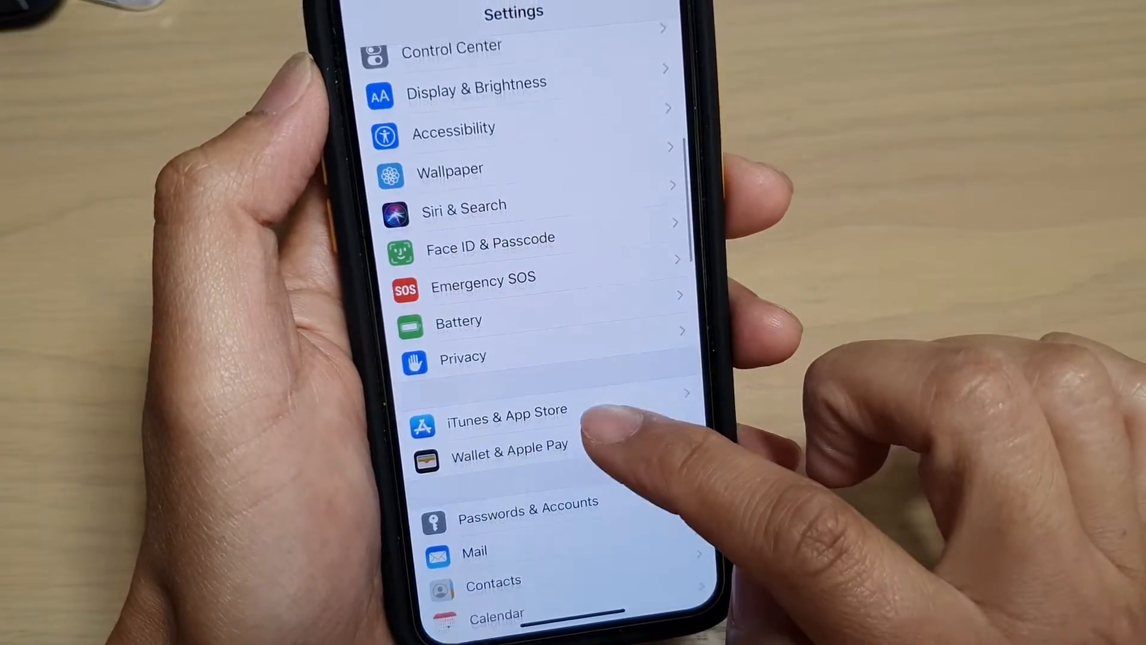
left_click(453, 130)
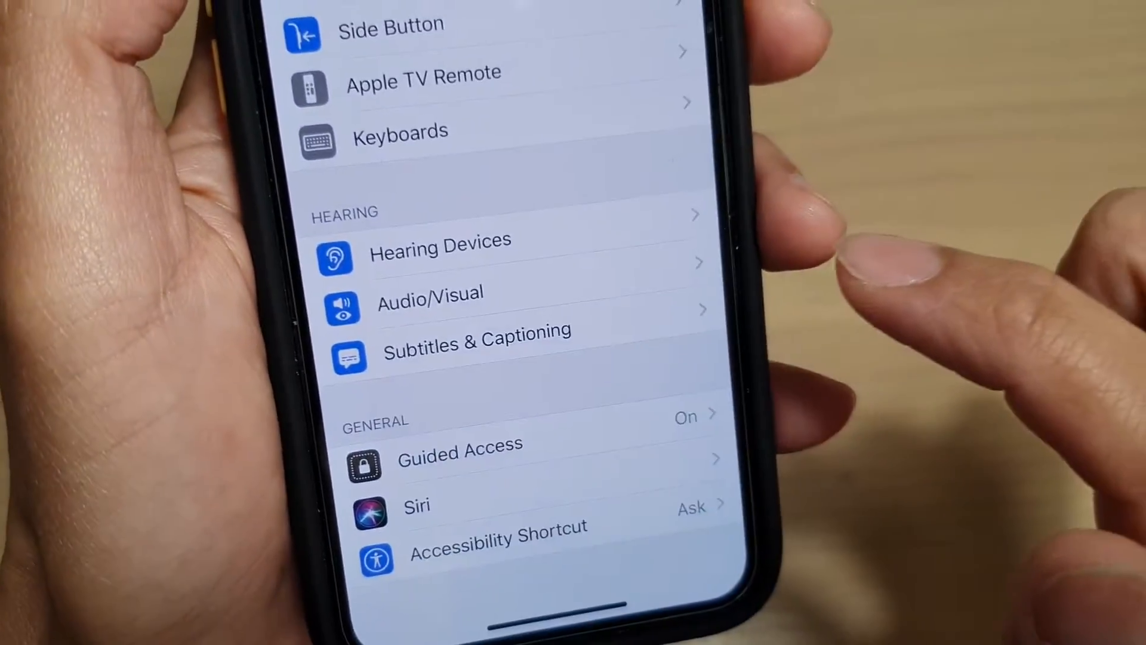
left_click(476, 345)
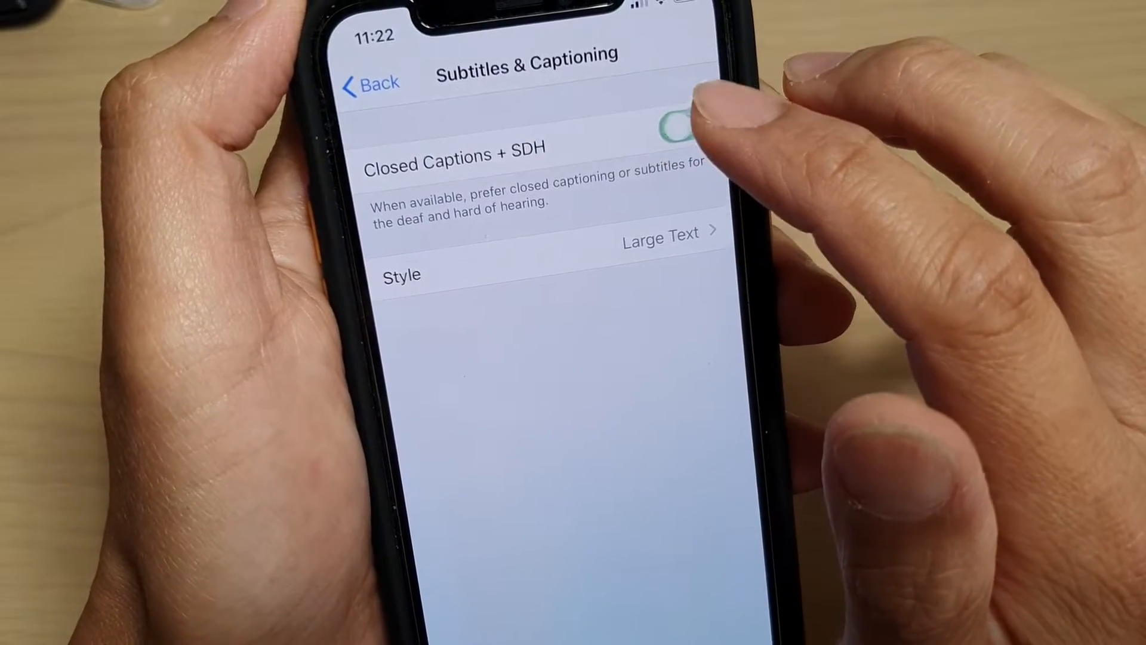
- Switch Closed Captions + SDH off and go into the caption Style options
left_click(680, 132)
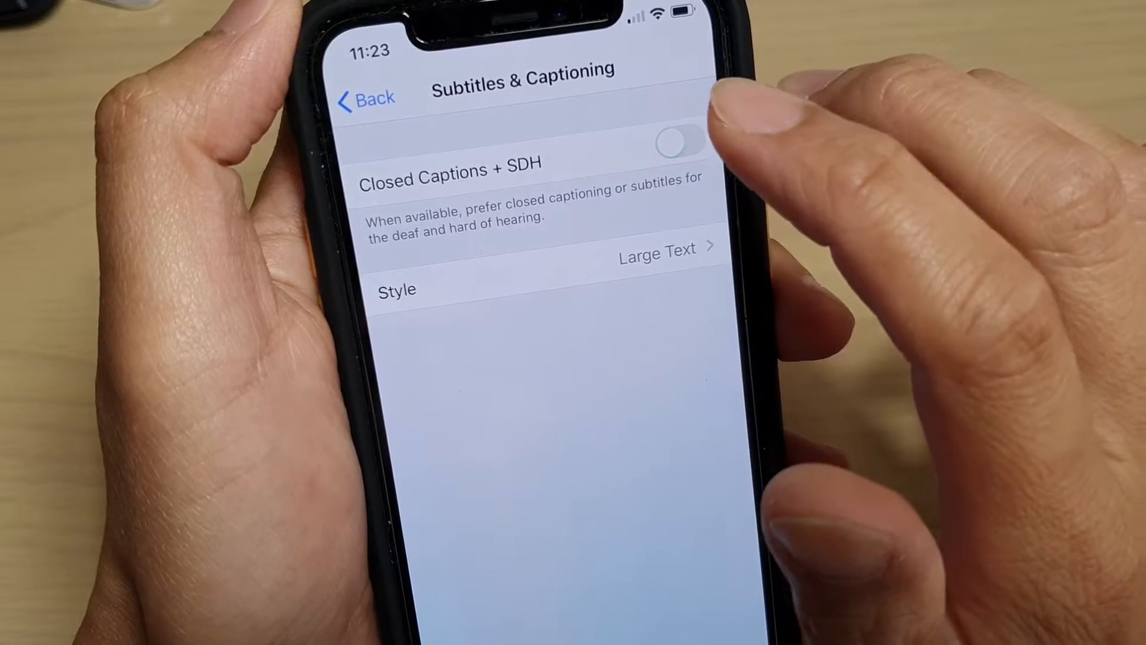
left_click(680, 140)
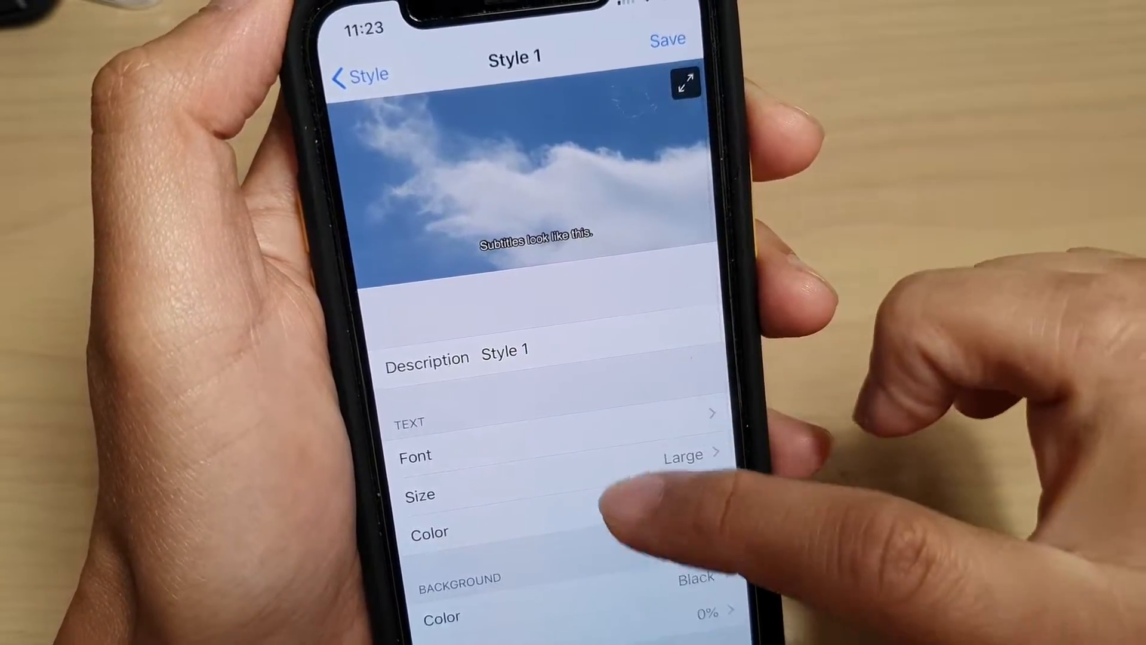
- Scroll the Style 1 editor and bring up its text Color list (White to Black)
scroll("down", 3)
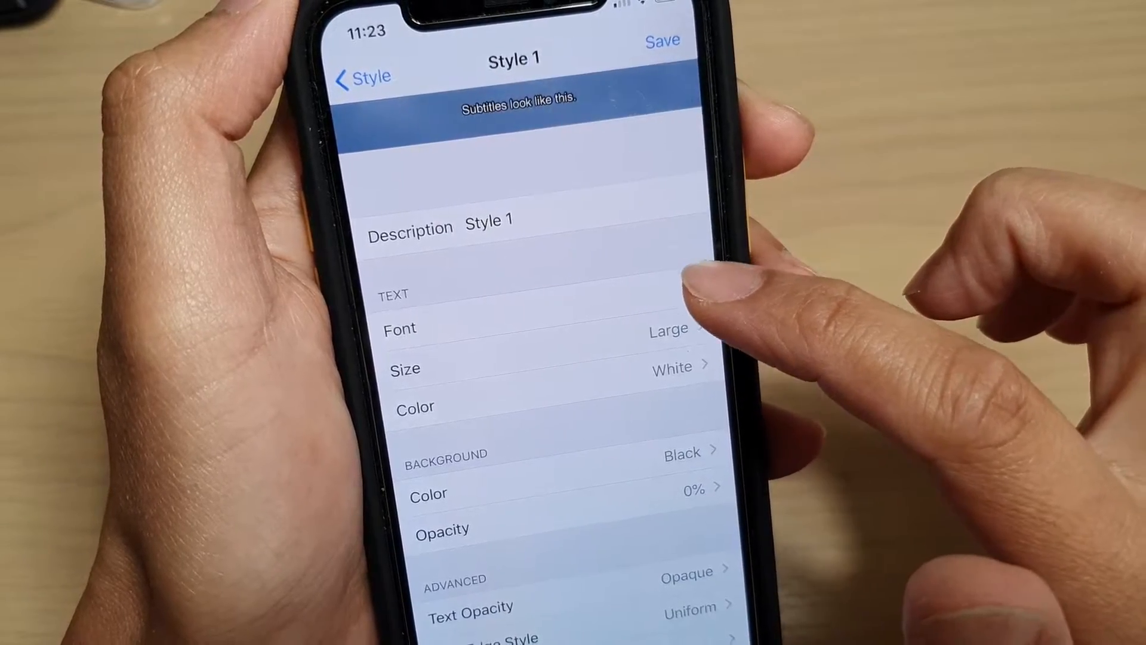
left_click(414, 407)
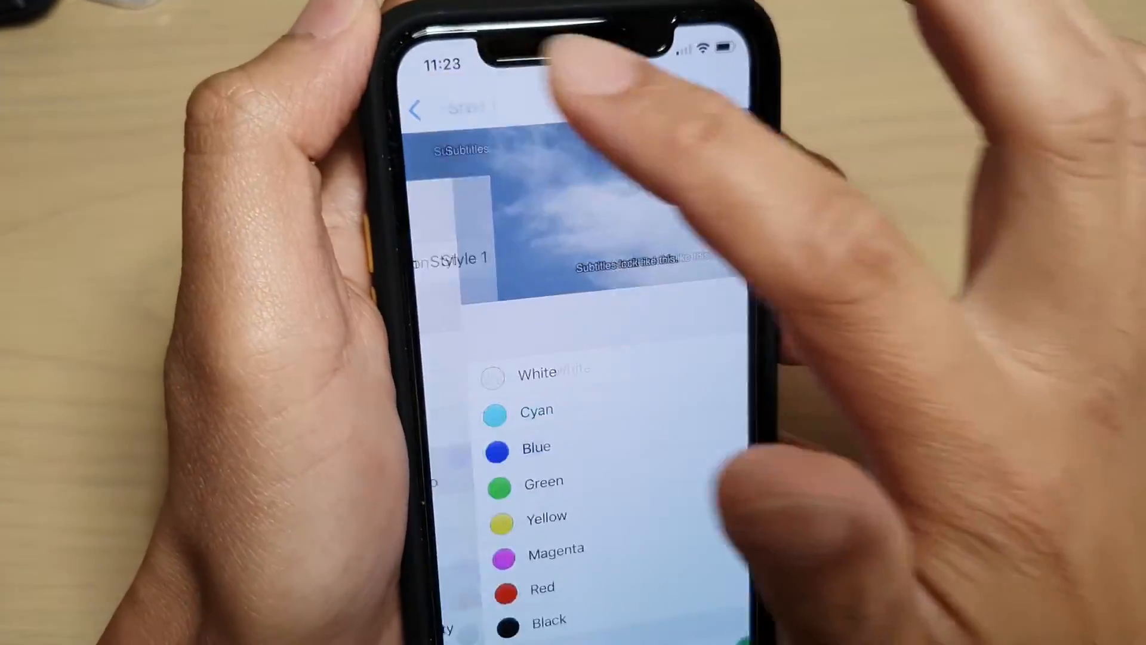